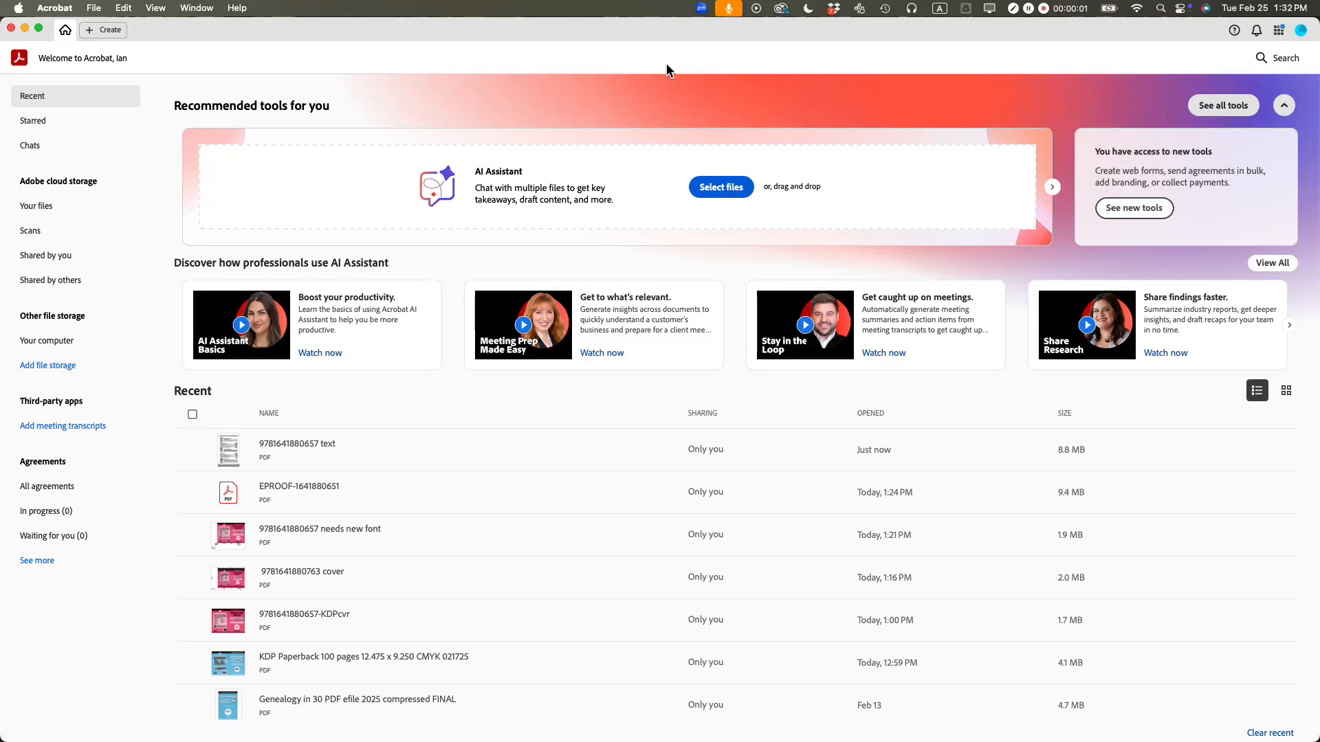
pyautogui.moveTo(619, 434)
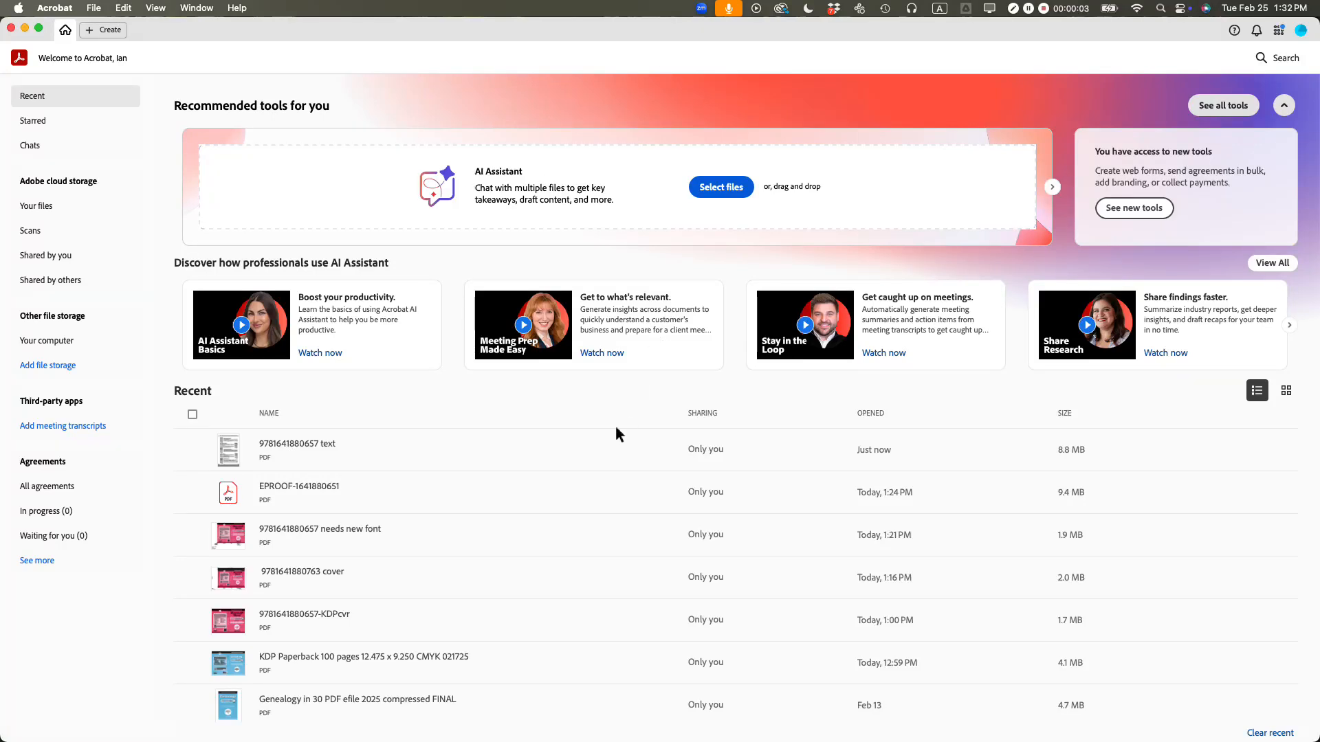
pyautogui.moveTo(607, 434)
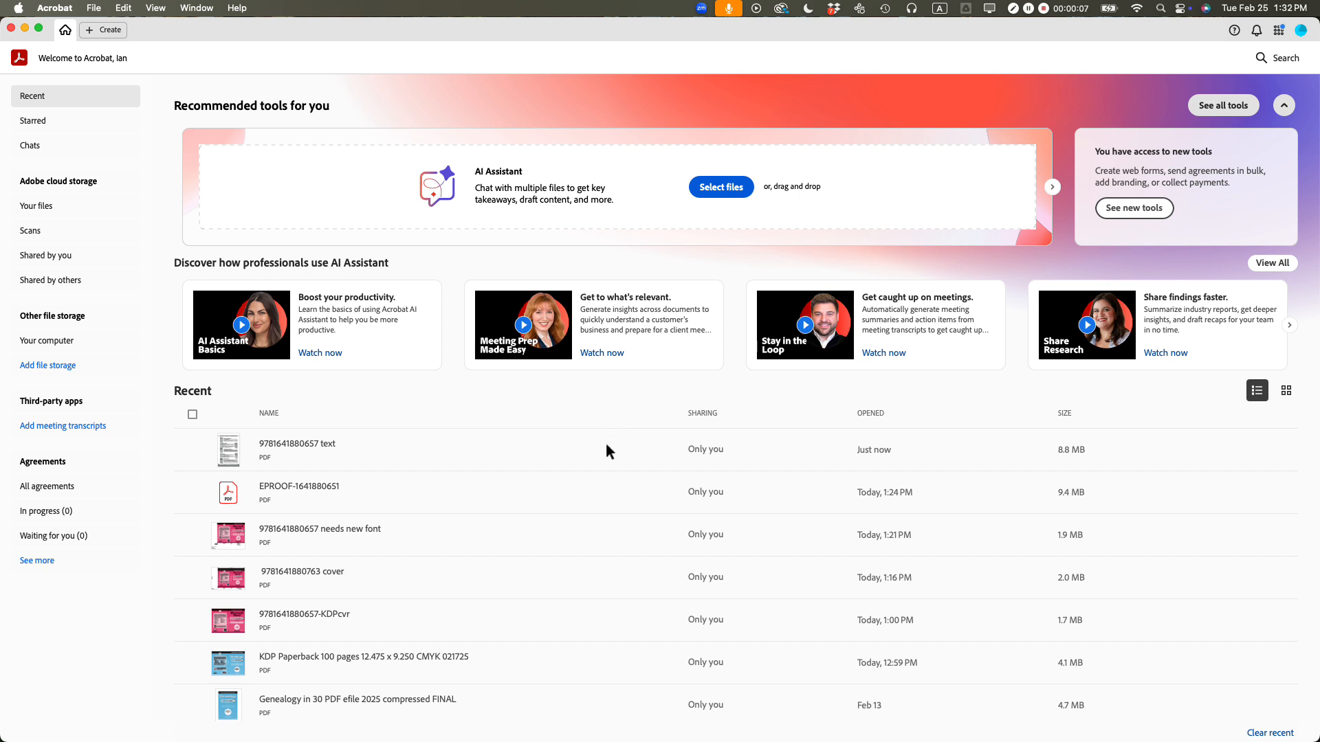
pyautogui.moveTo(484, 450)
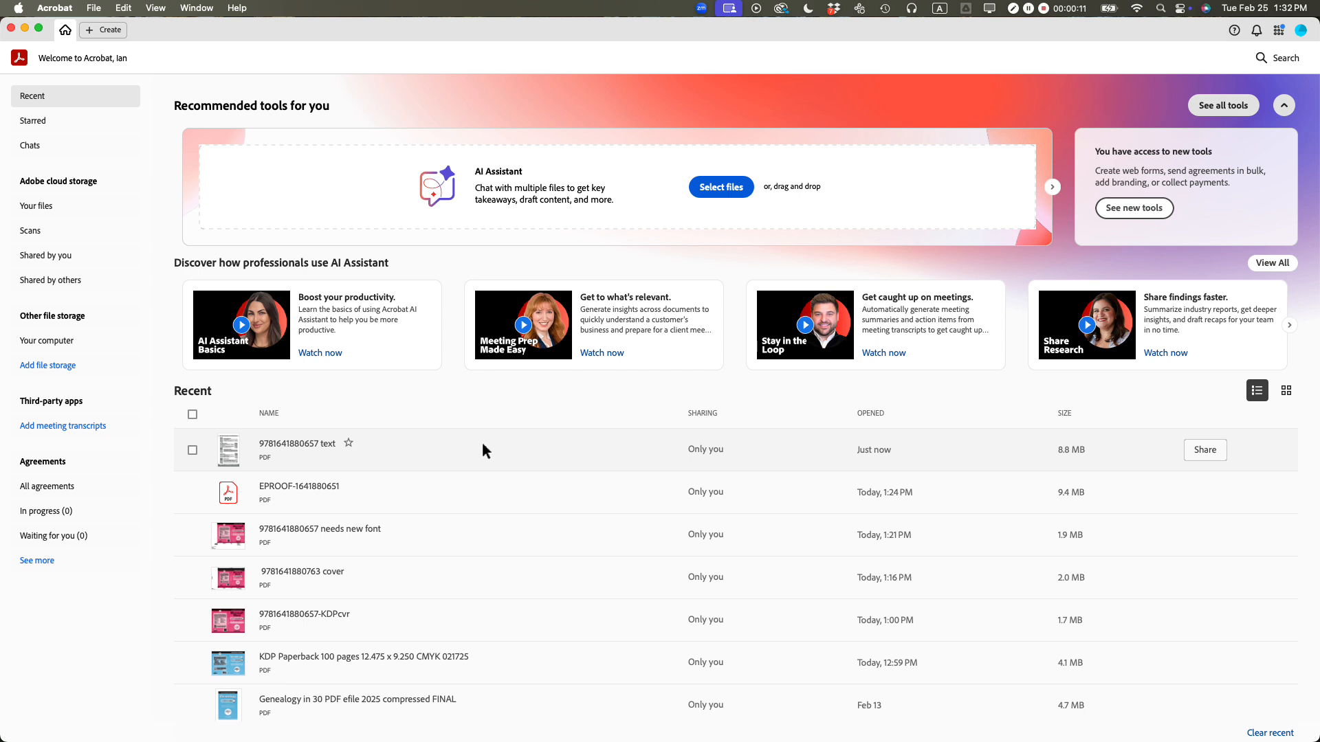
pyautogui.moveTo(392, 454)
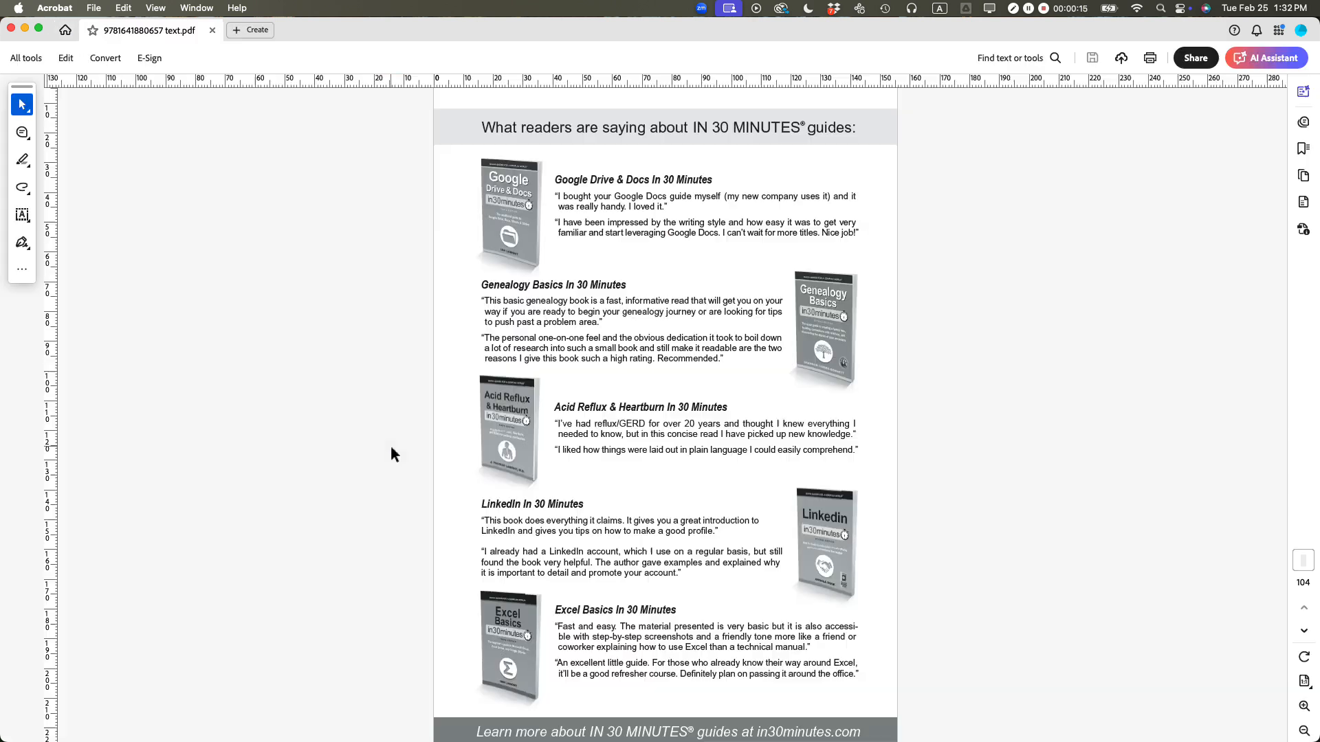
# Scroll past the testimonials page to the 'Microsoft Word In 30 Minutes' title page.
pyautogui.scroll(-3)
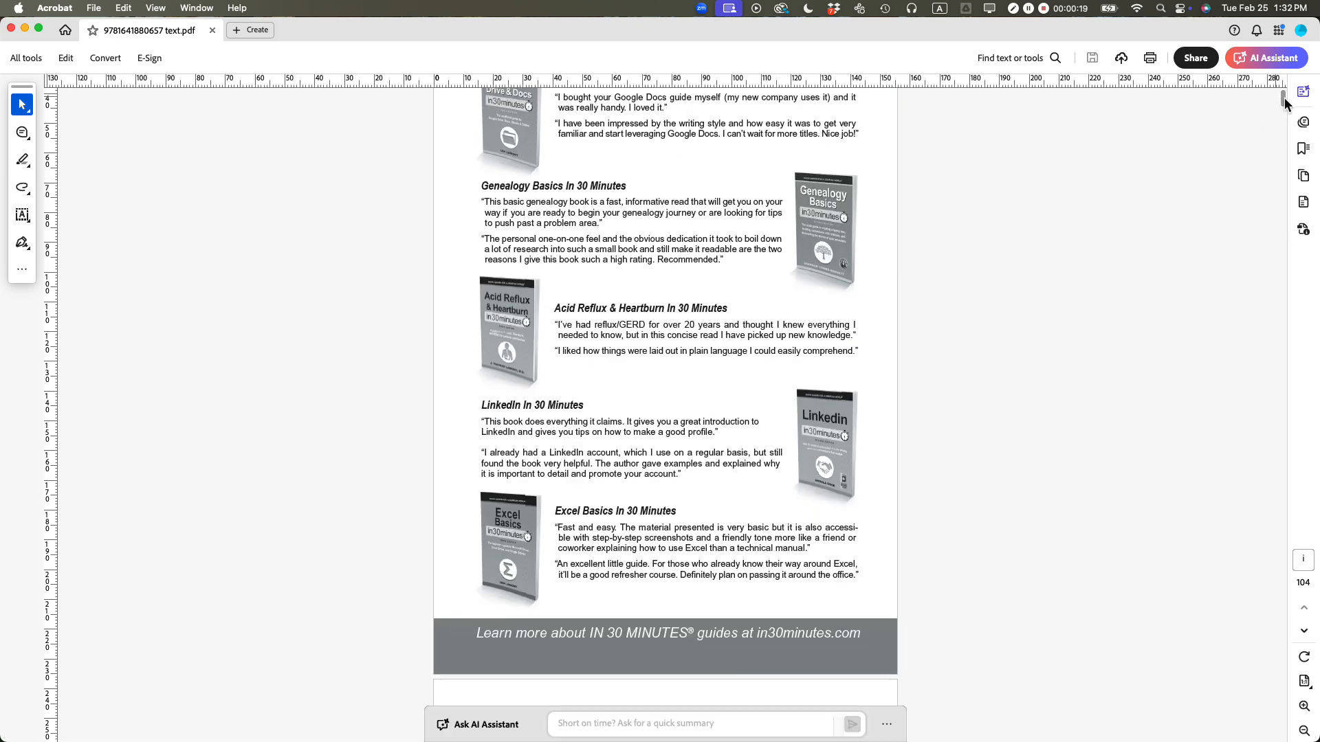
pyautogui.scroll(-3)
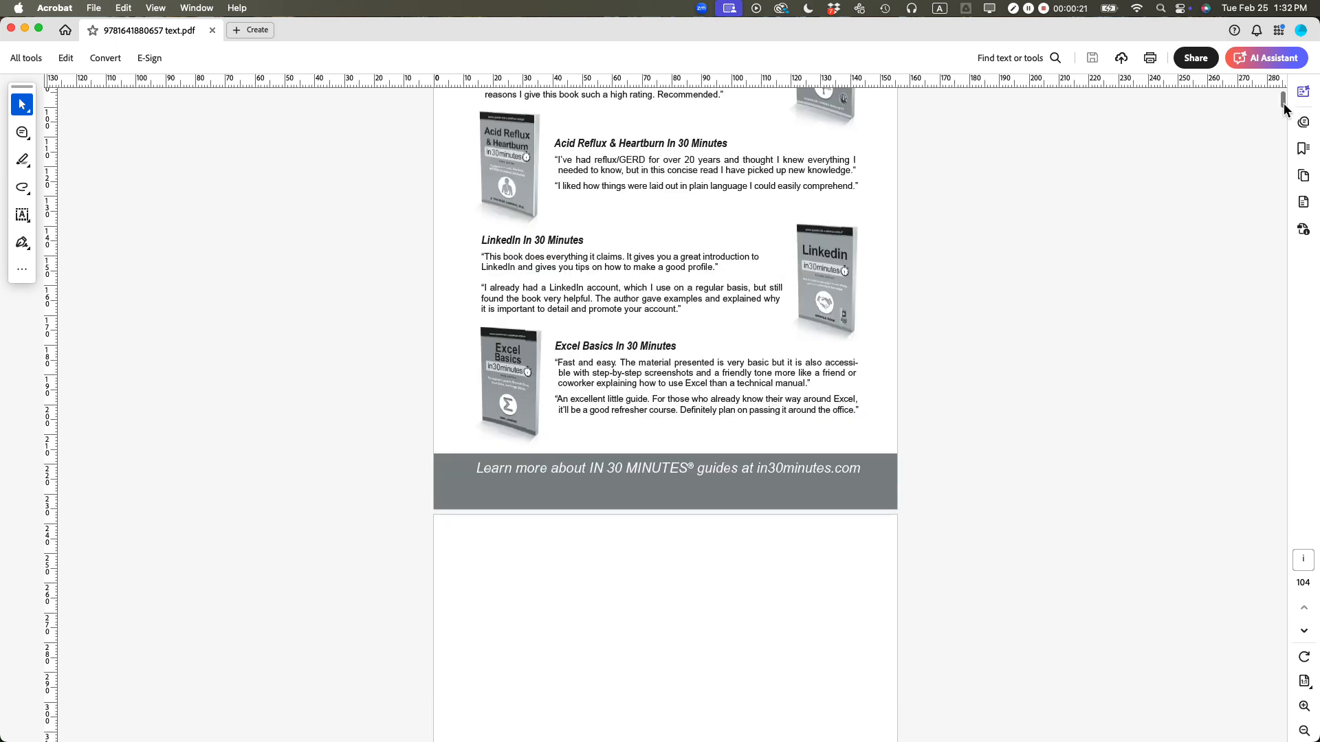
pyautogui.scroll(-3)
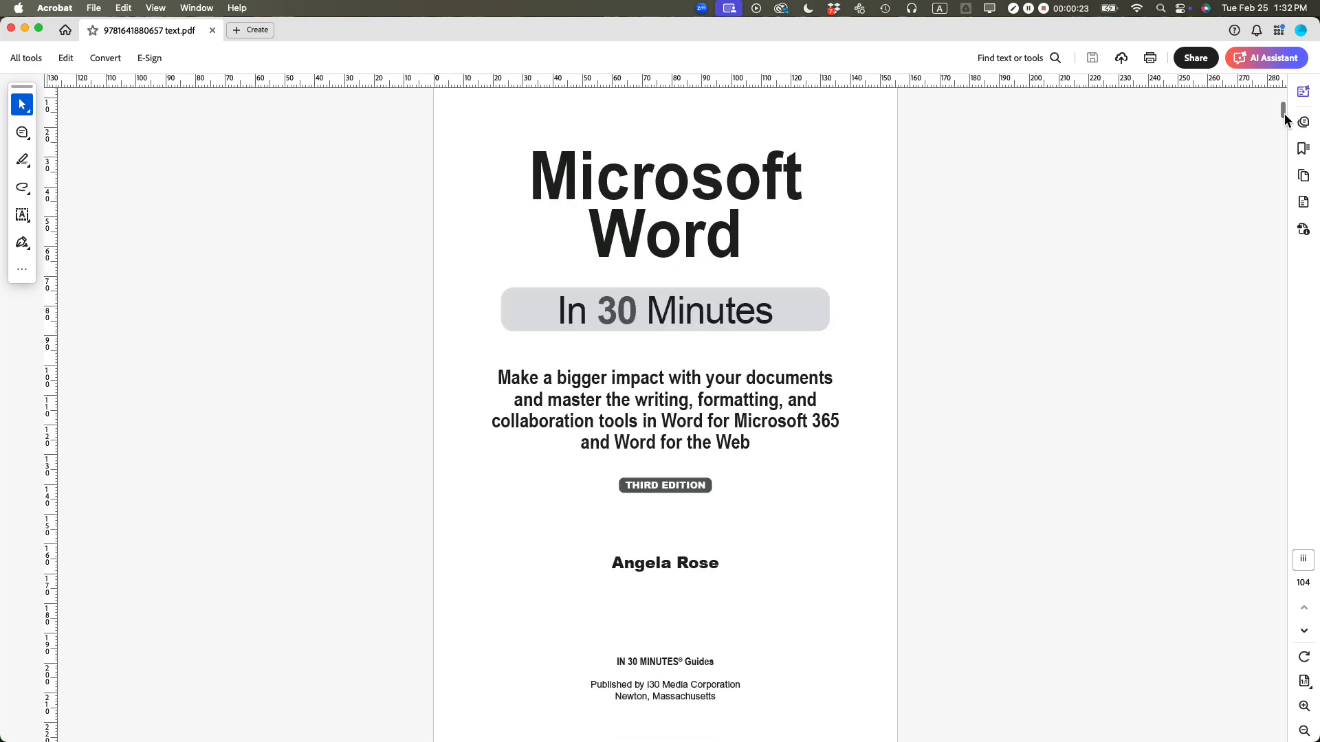
pyautogui.moveTo(763, 428)
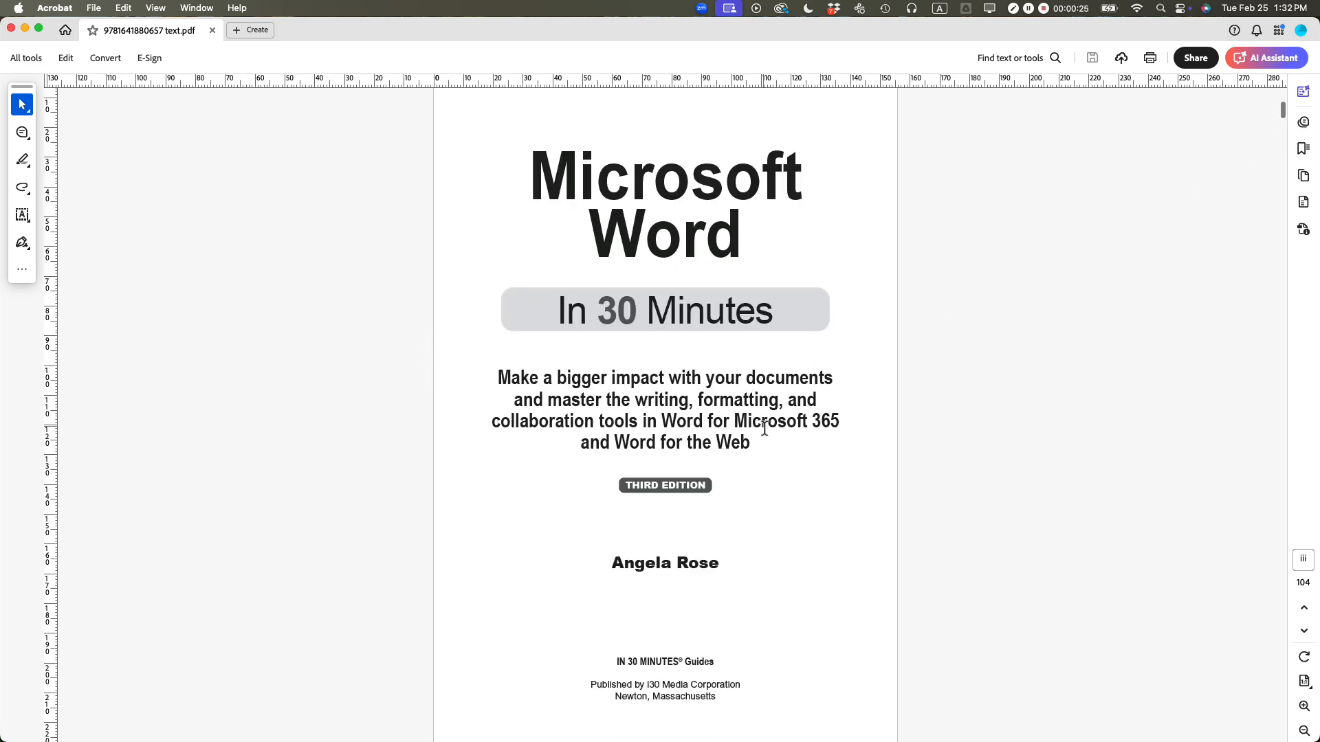
pyautogui.moveTo(640, 440)
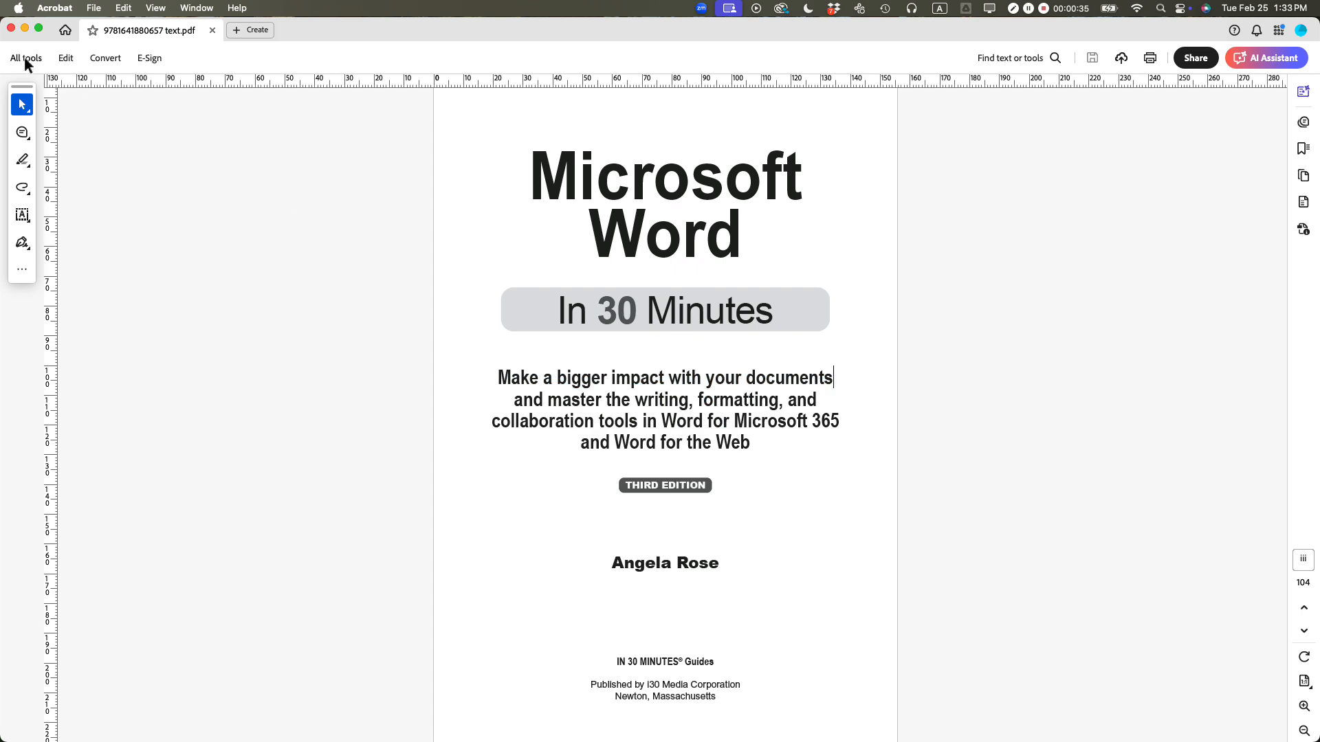
# Turn on Edit a PDF from All tools.
pyautogui.click(25, 57)
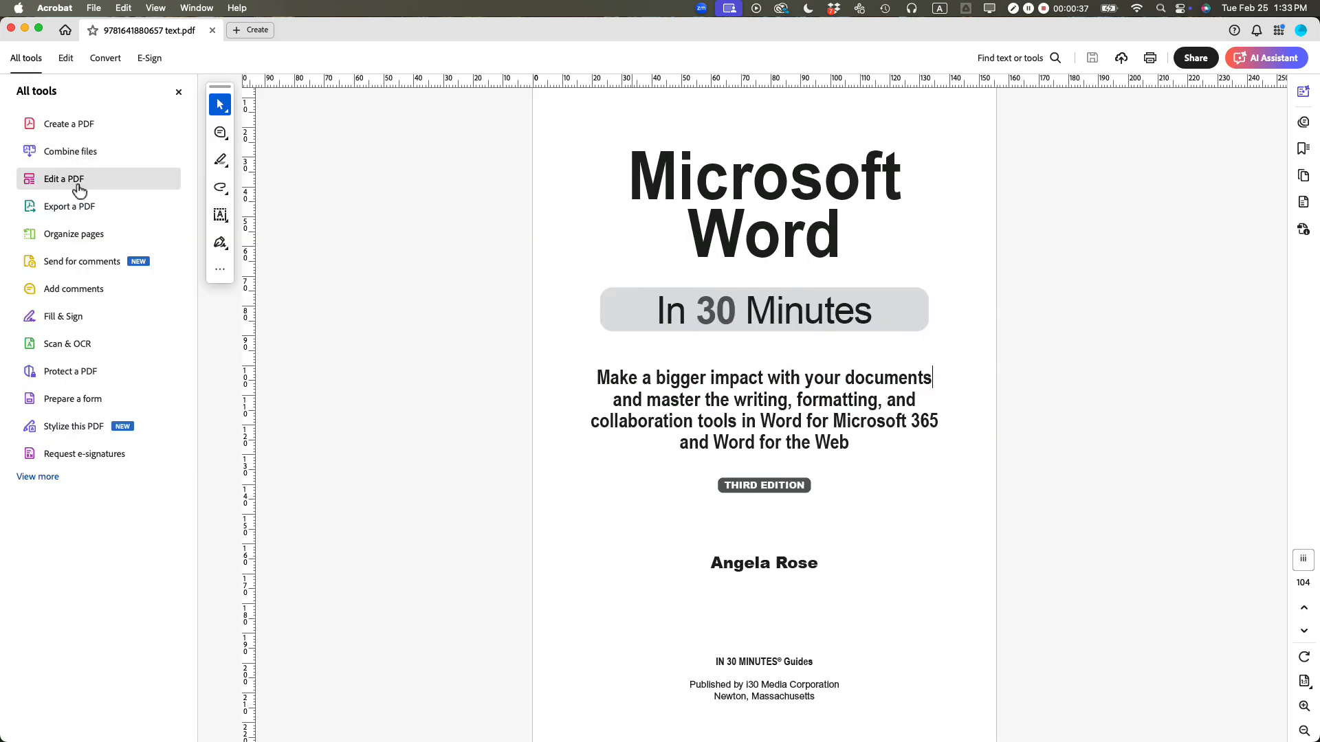
pyautogui.moveTo(108, 184)
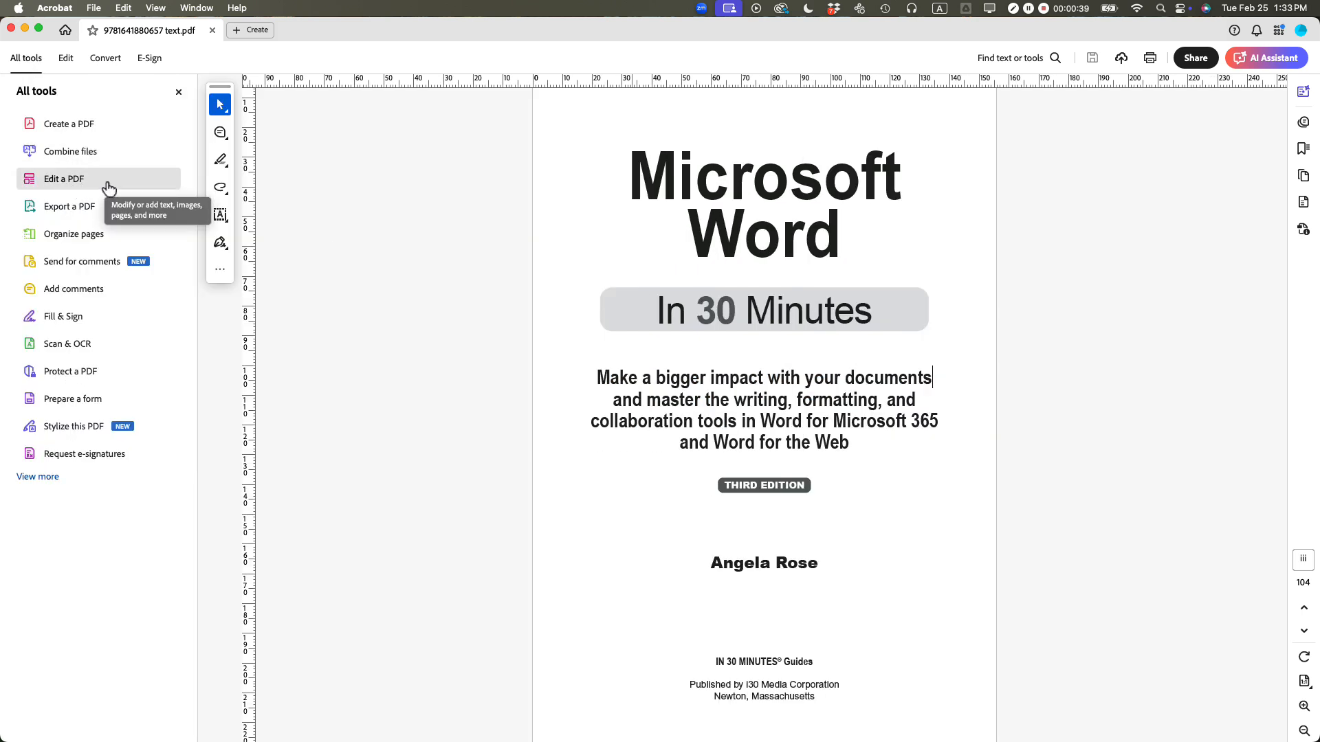
pyautogui.moveTo(108, 187)
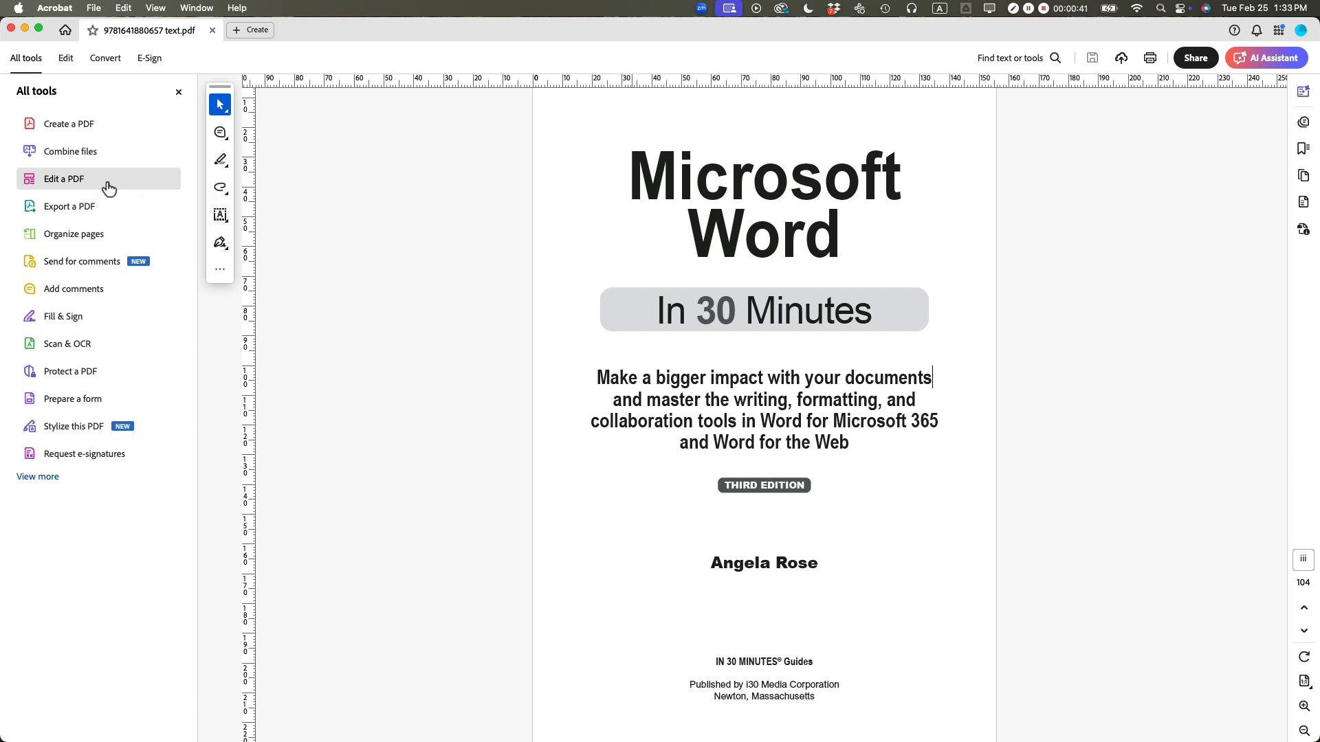
pyautogui.click(63, 178)
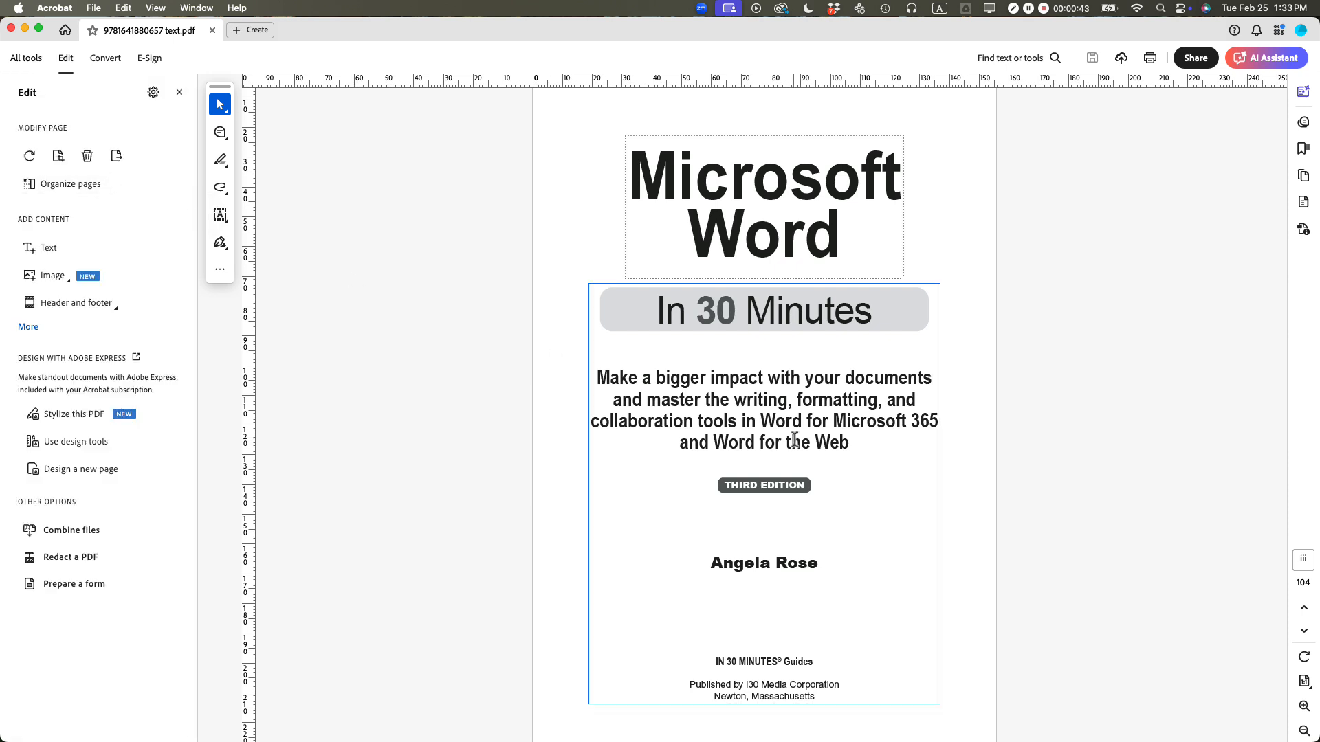
pyautogui.moveTo(739, 391)
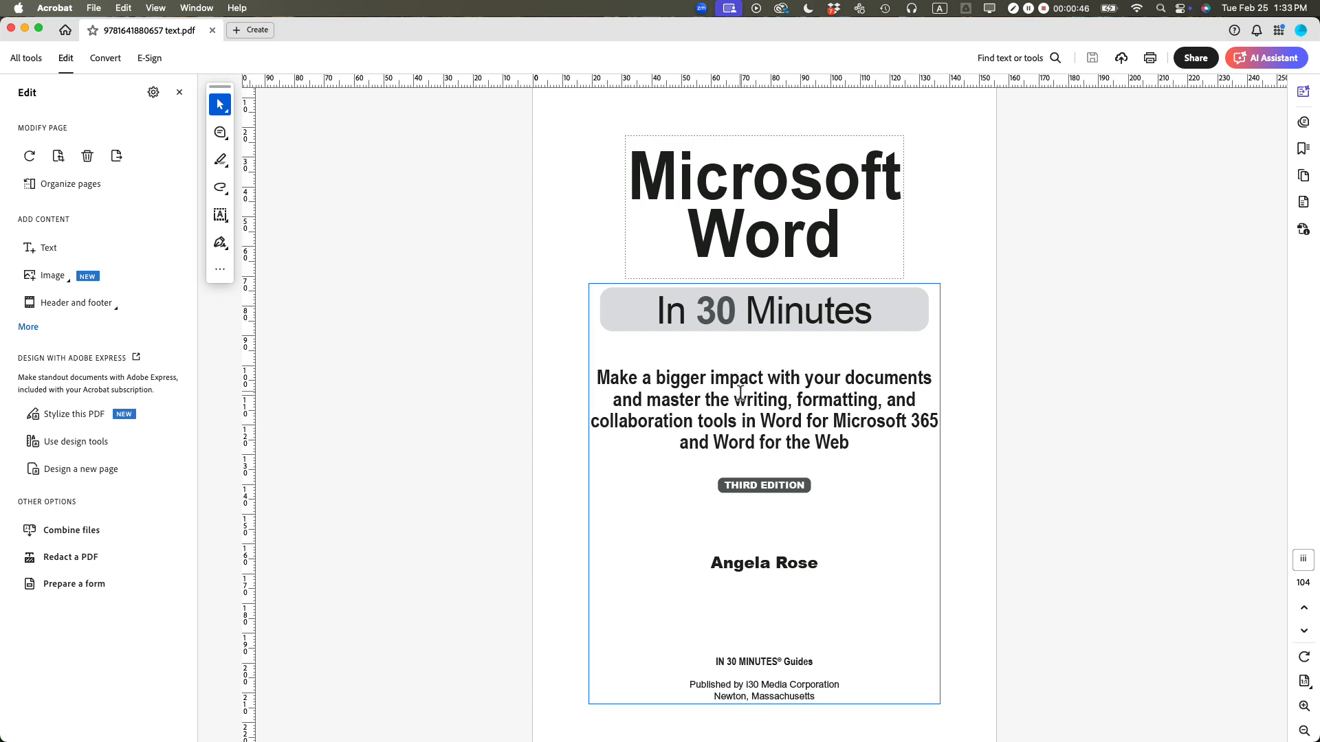
# Select the subtitle paragraph and set its font size to 14 pt.
pyautogui.doubleClick(762, 410)
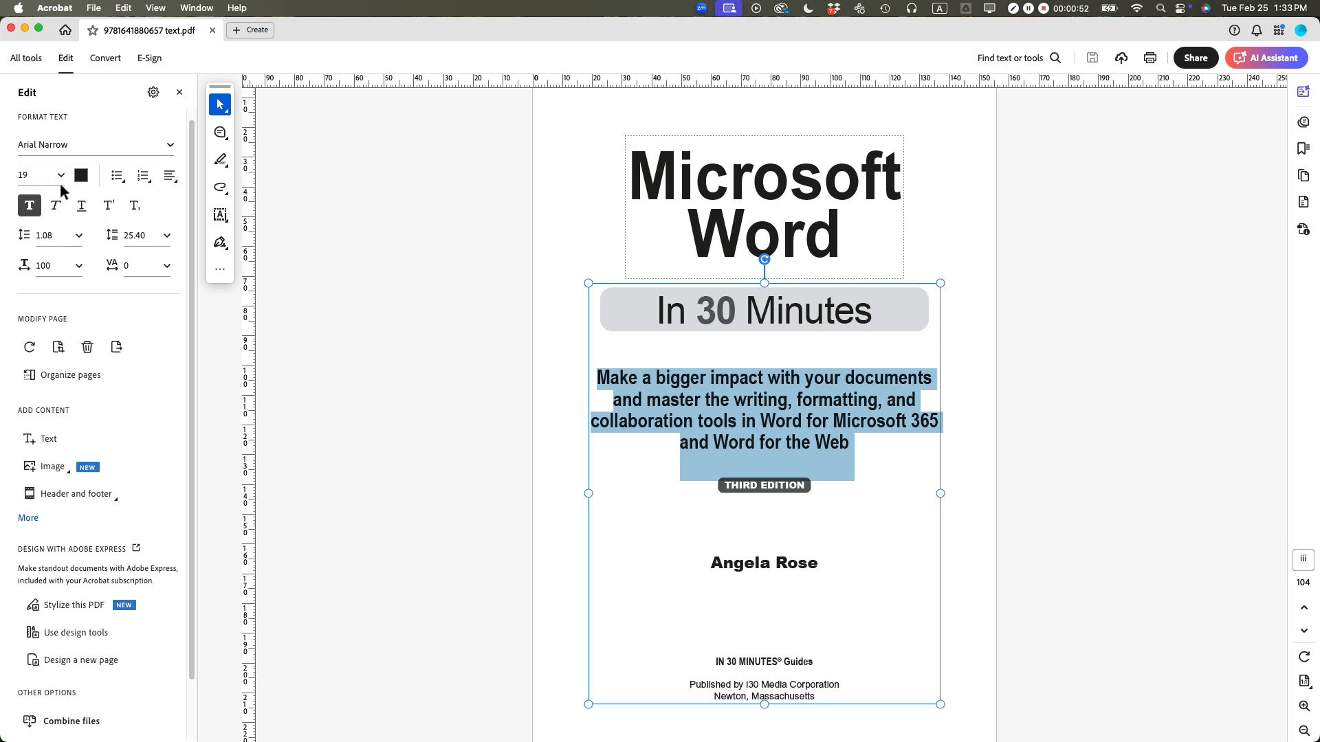
pyautogui.moveTo(38, 174)
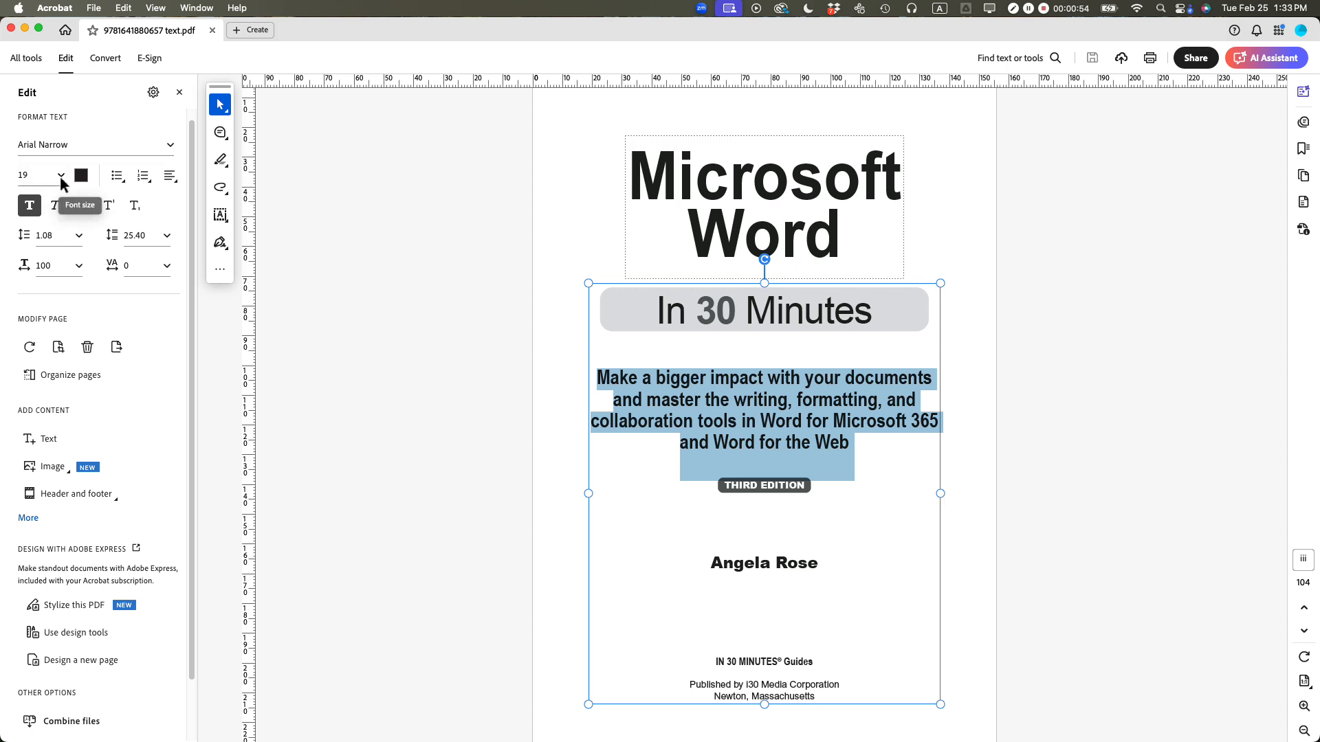
pyautogui.click(60, 176)
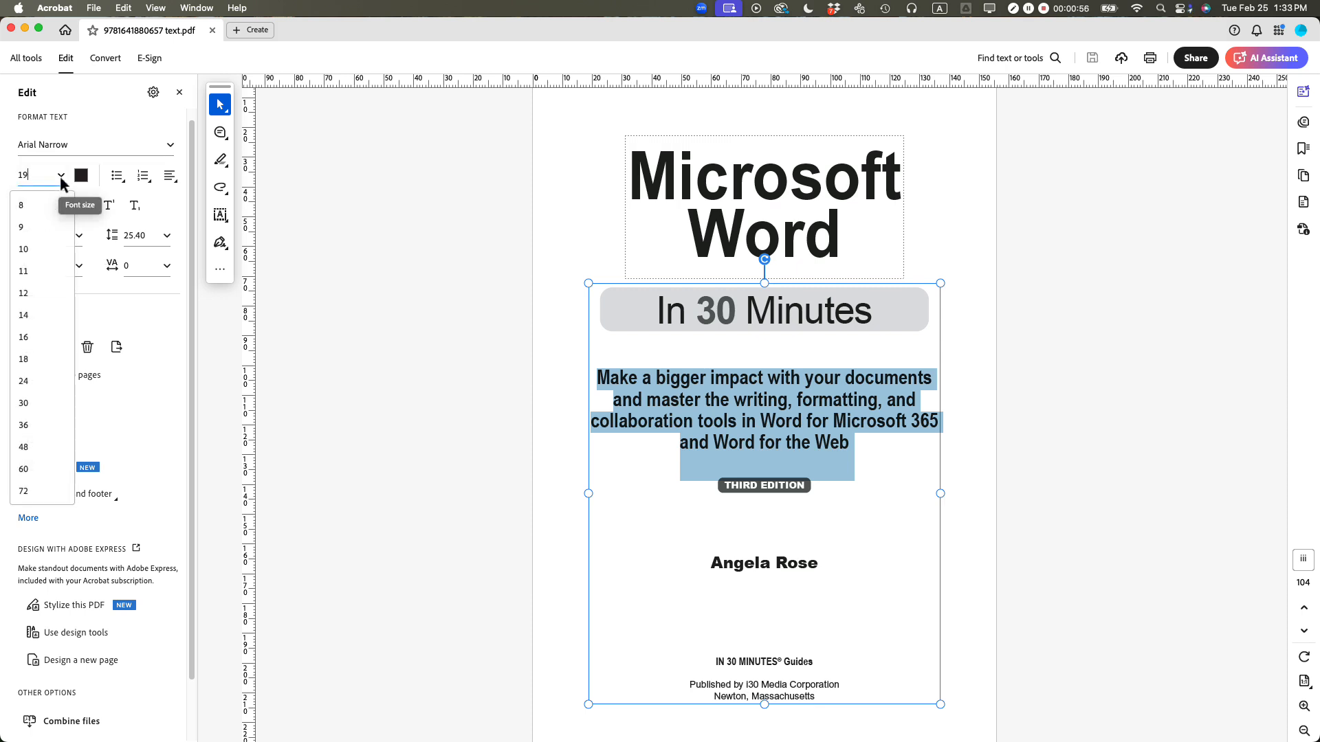
pyautogui.moveTo(31, 315)
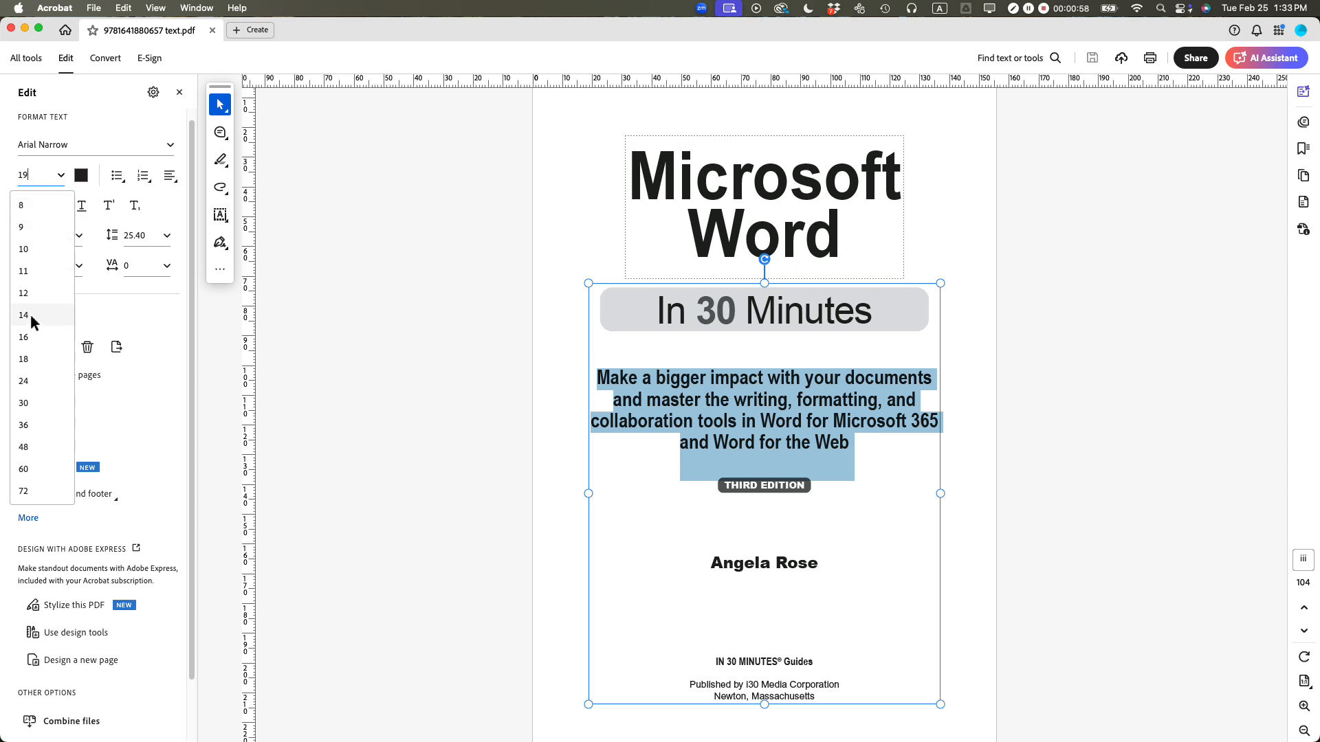
pyautogui.click(398, 328)
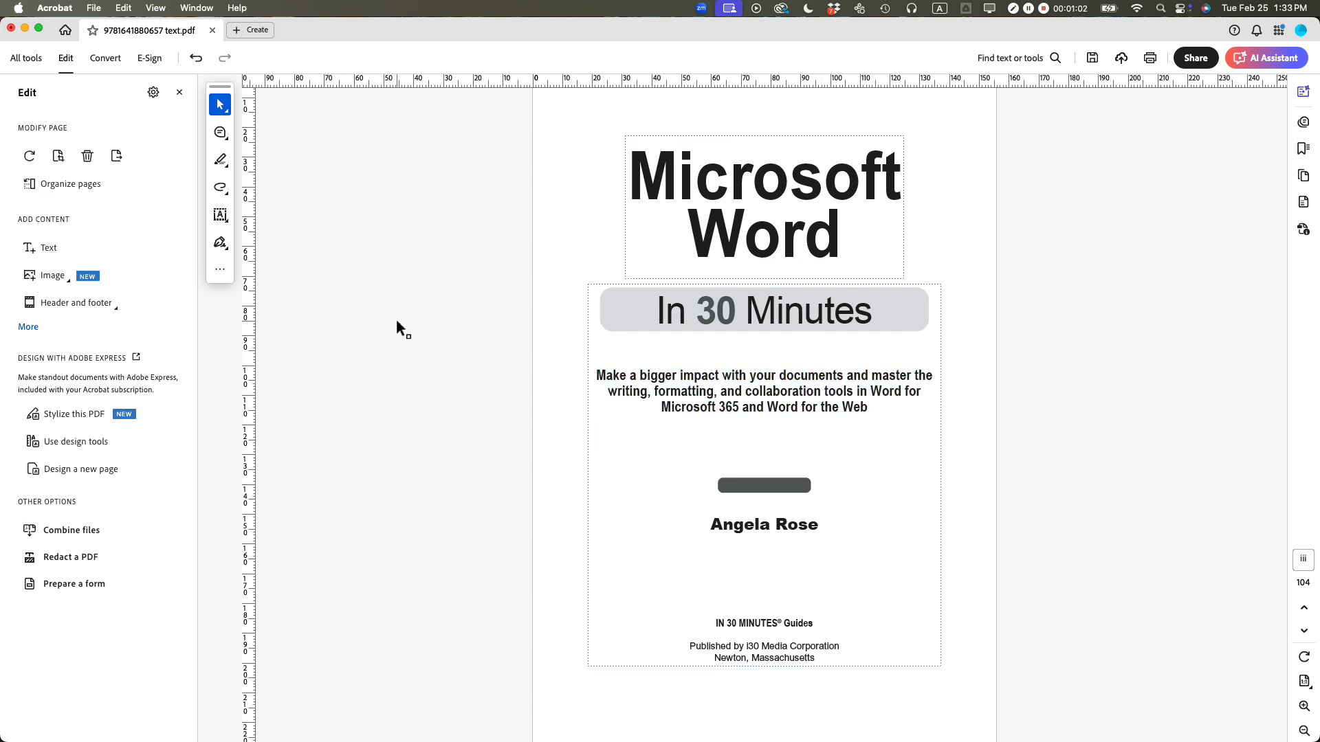
pyautogui.click(764, 524)
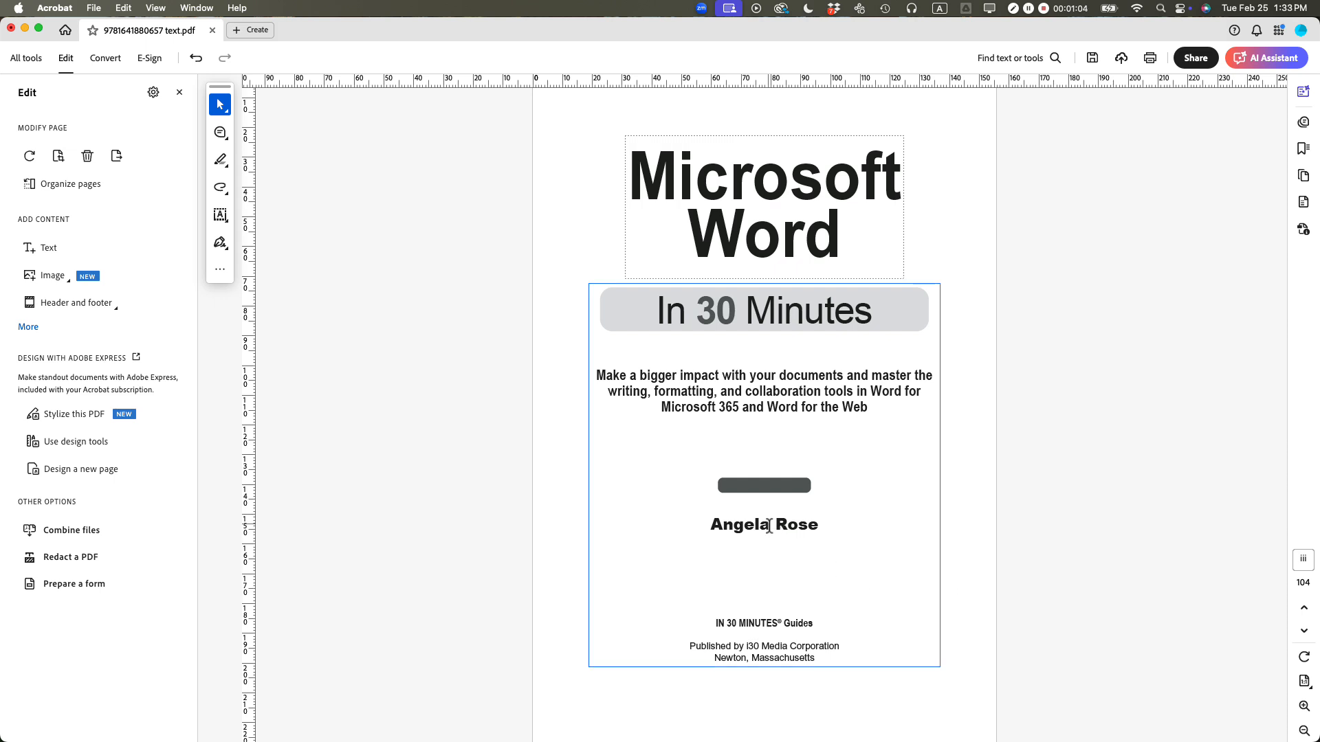
pyautogui.doubleClick(764, 524)
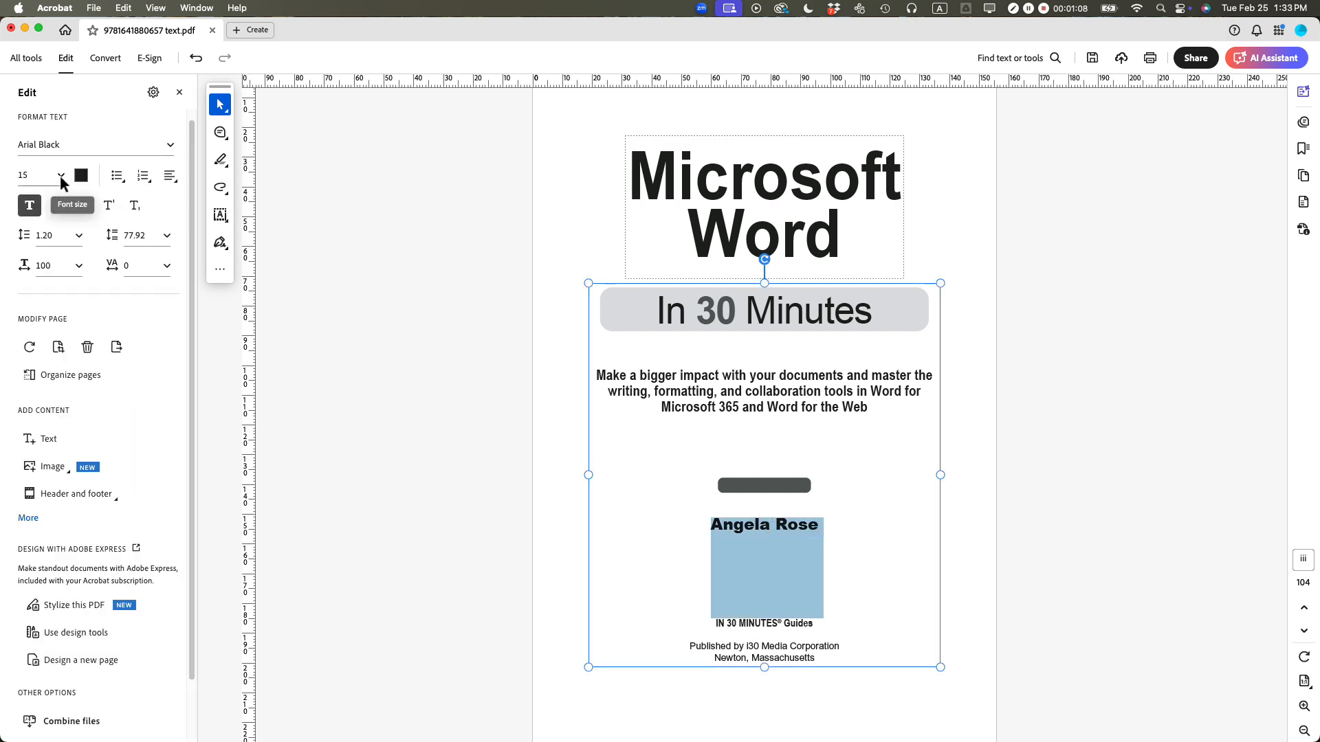
pyautogui.click(60, 175)
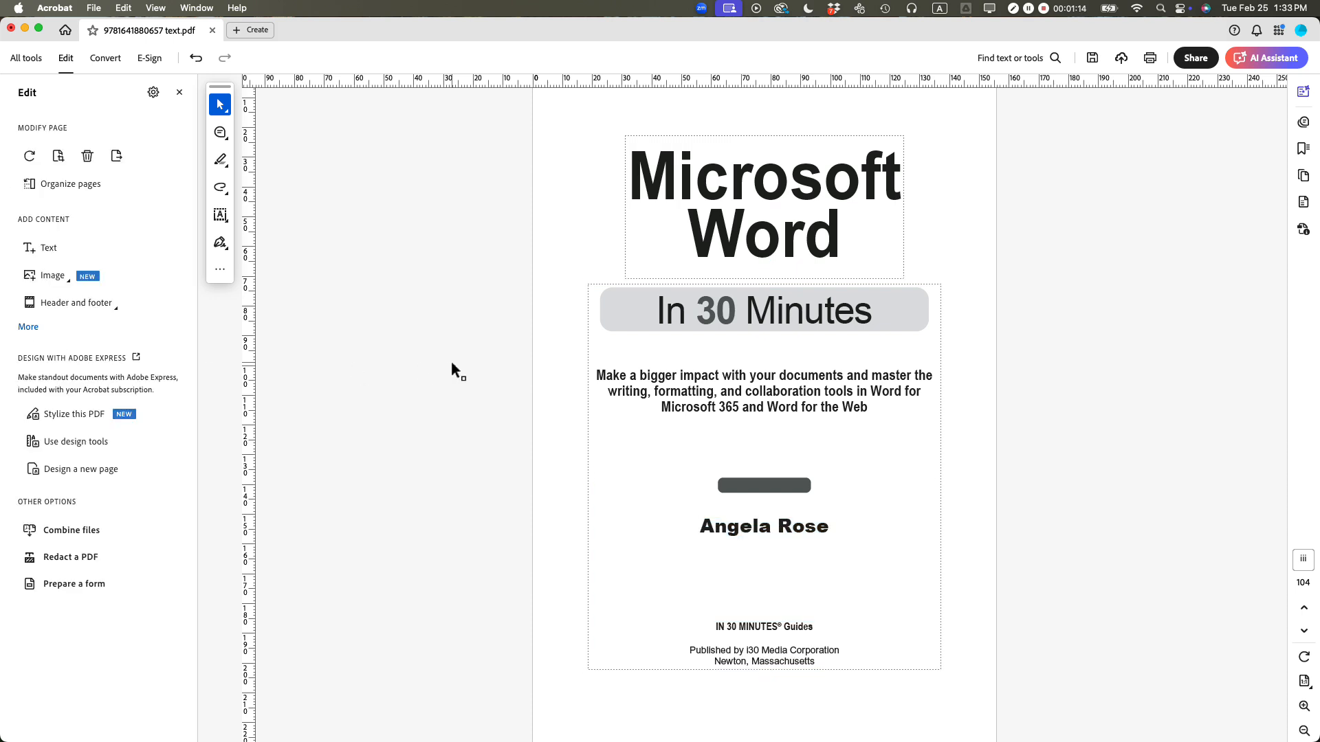
pyautogui.moveTo(398, 396)
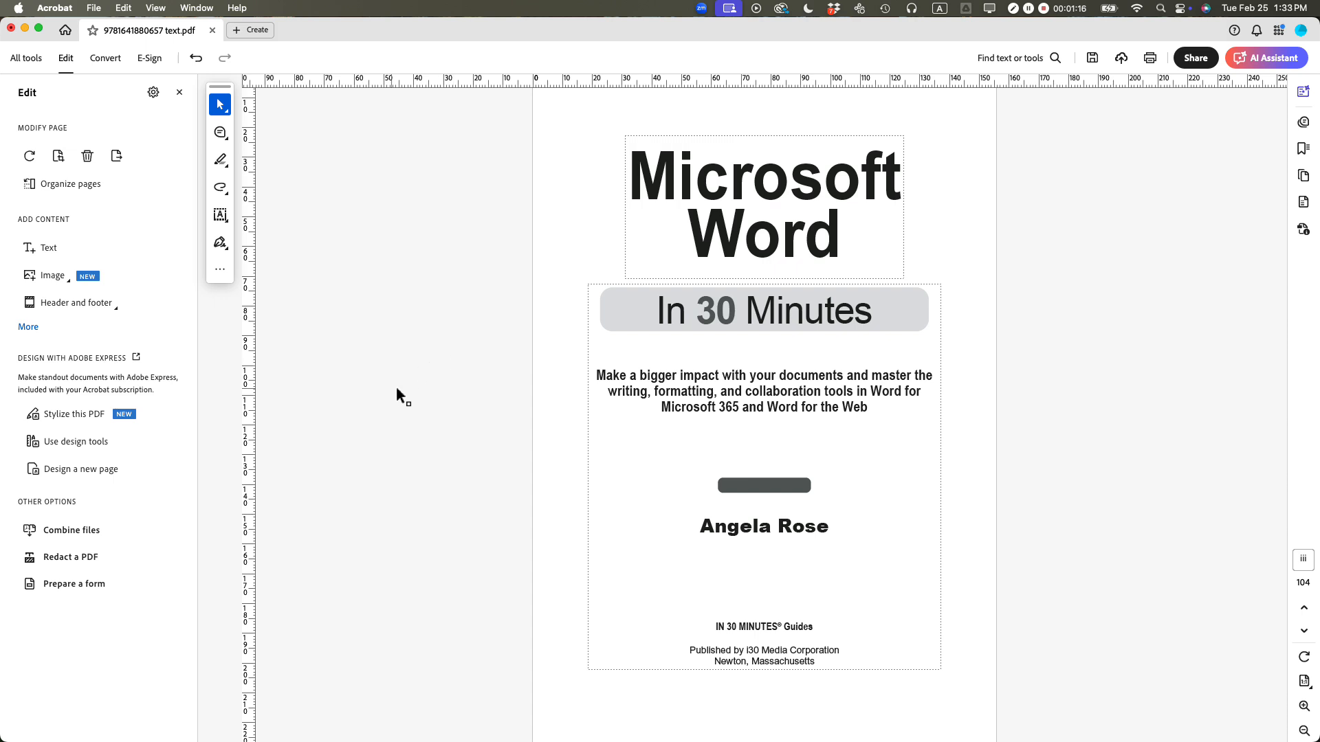